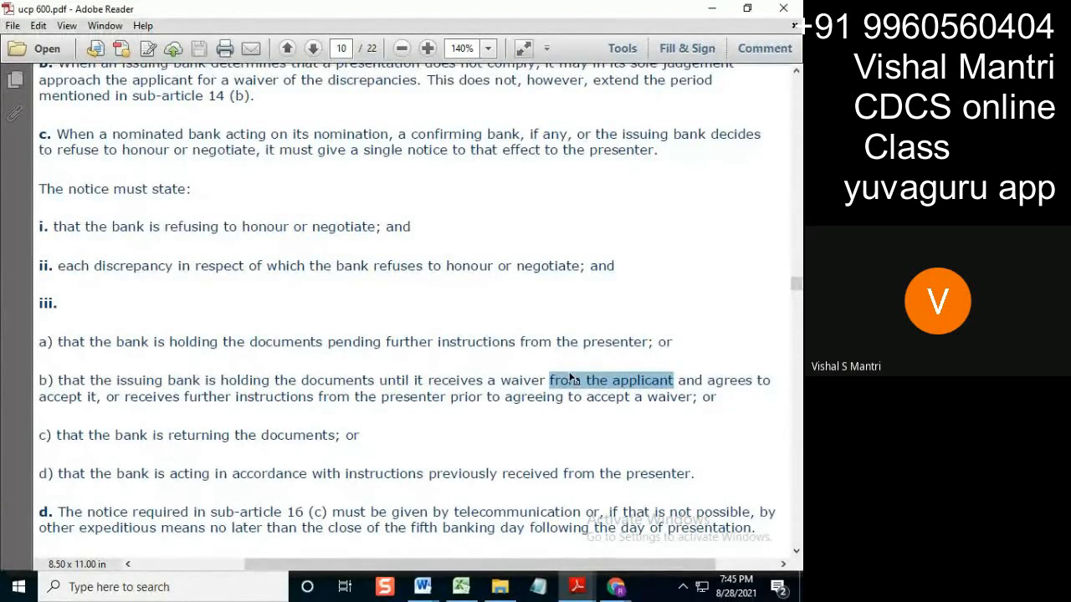
mouse_move(544, 341)
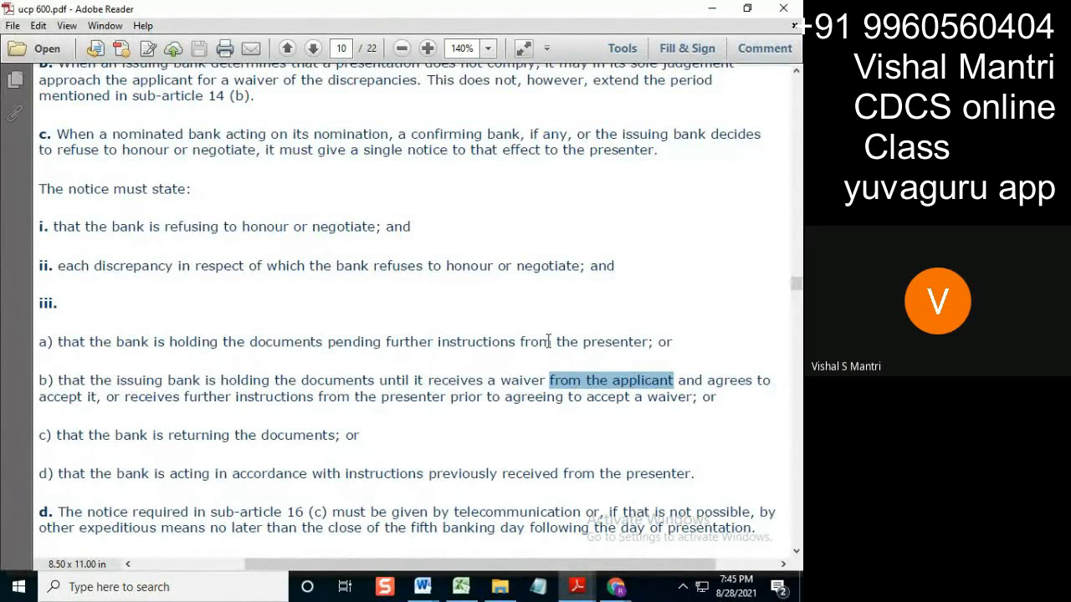
drag(552, 342, 669, 341)
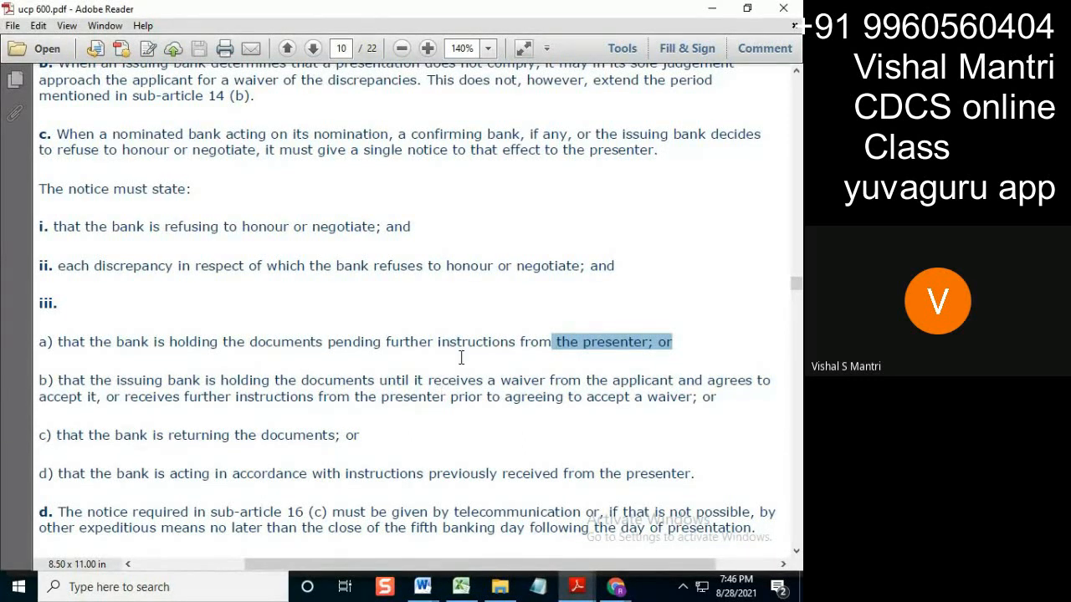
mouse_move(388, 375)
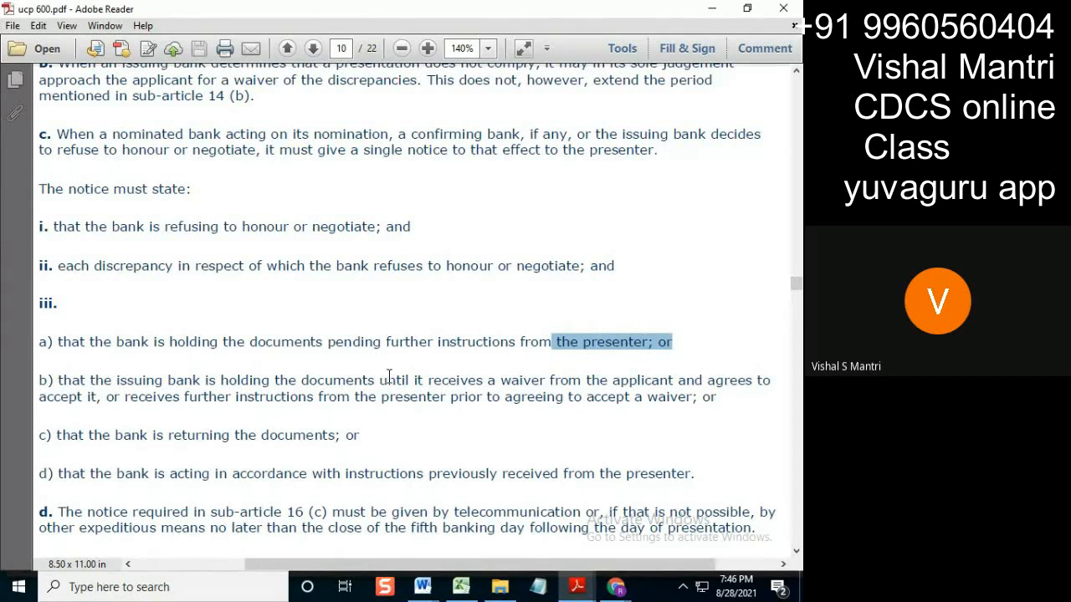
mouse_move(314, 449)
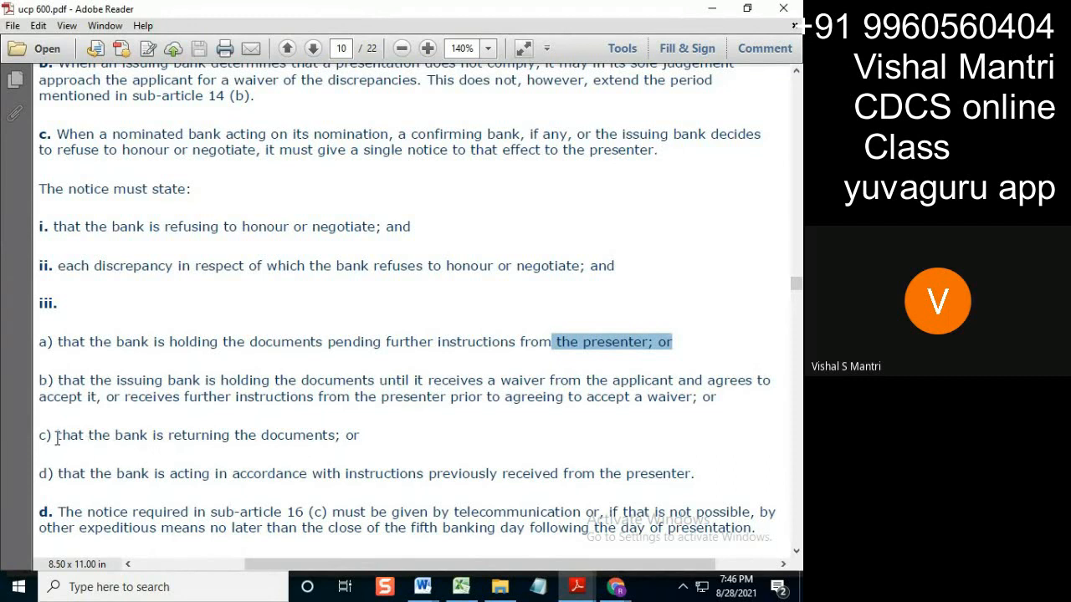
mouse_move(317, 432)
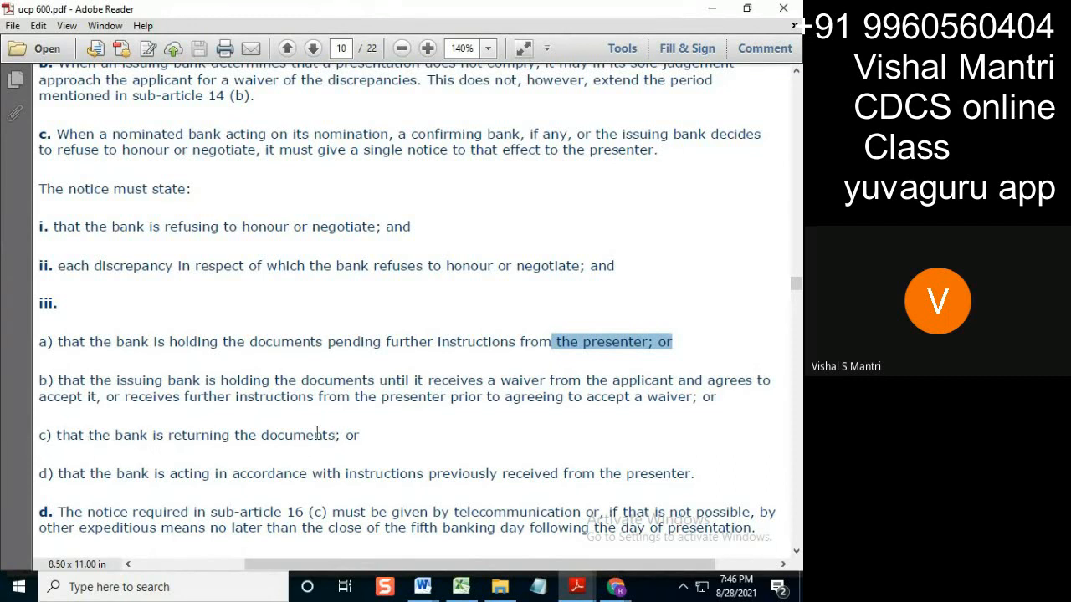
mouse_move(616, 341)
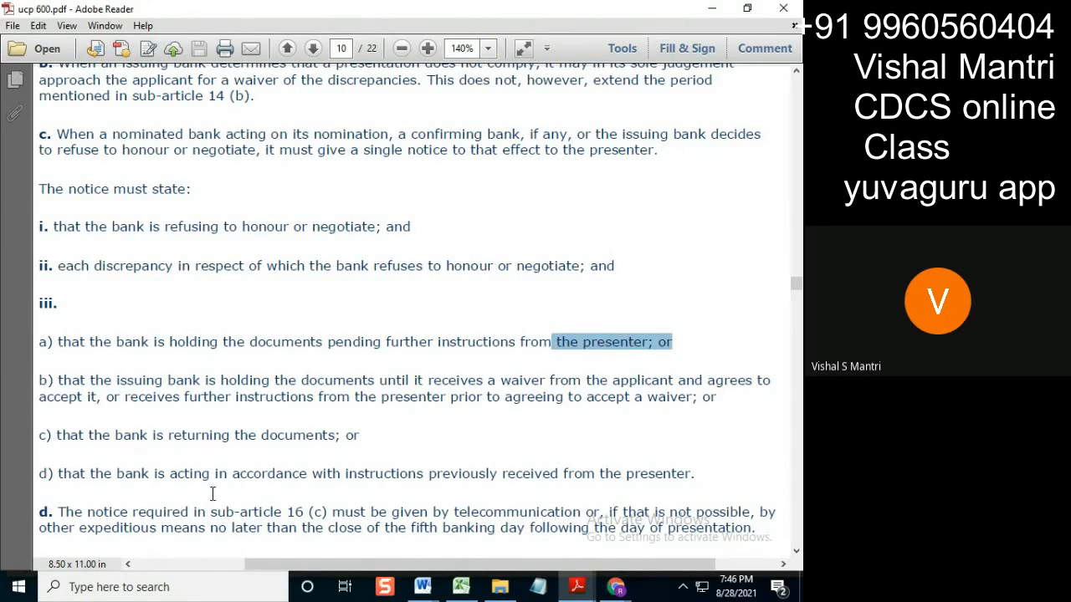
mouse_move(209, 435)
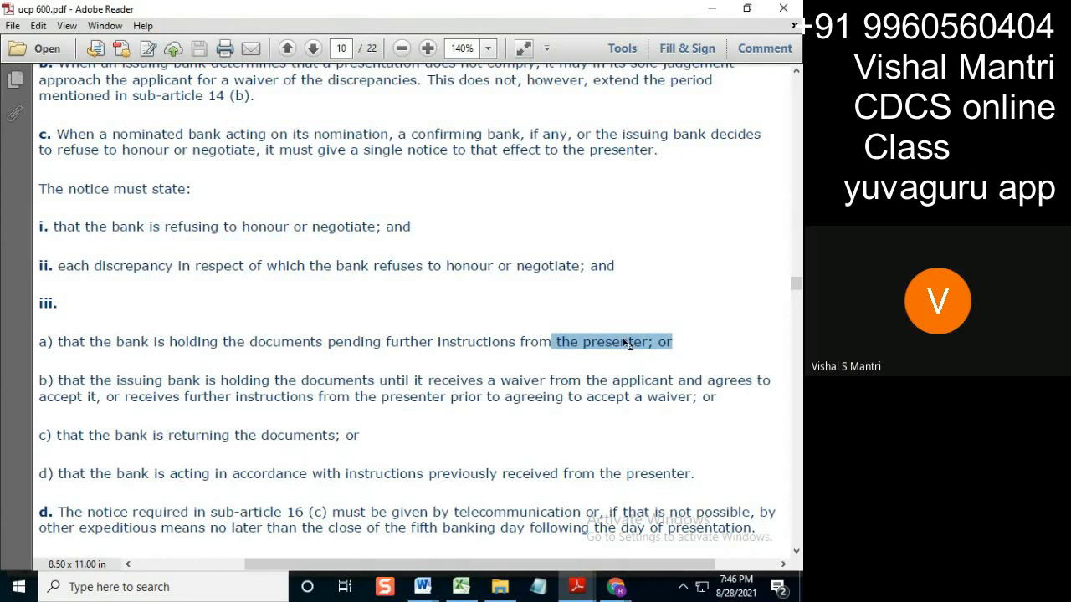
mouse_move(64, 477)
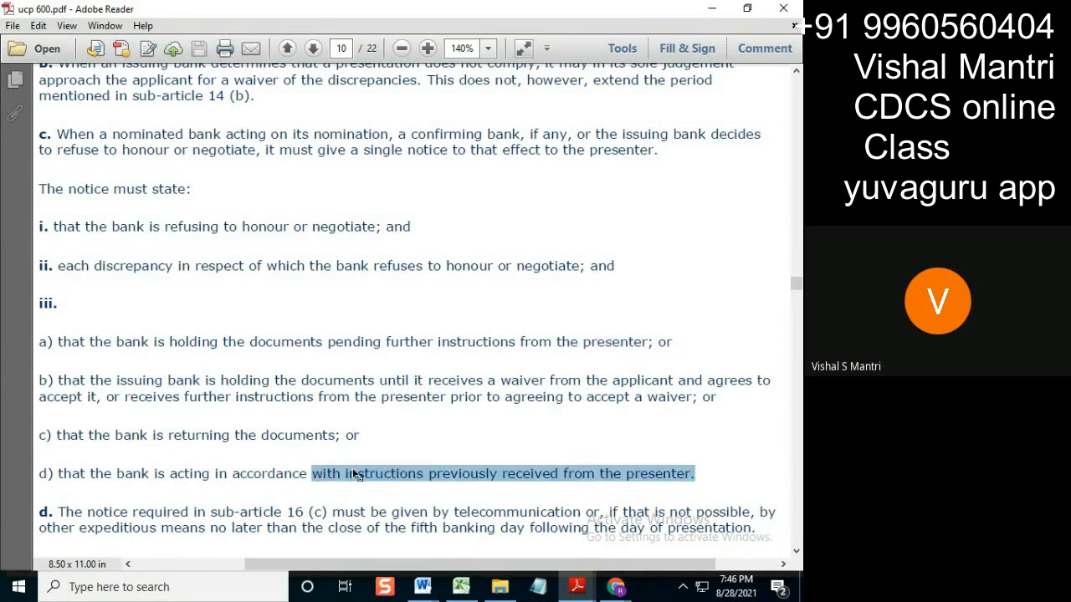
click(422, 473)
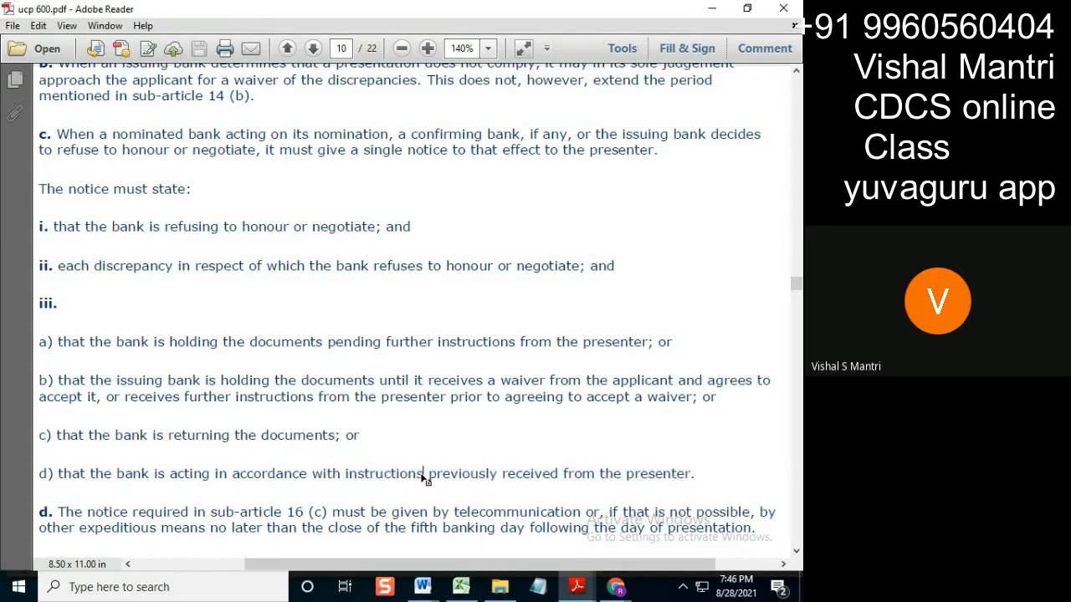
mouse_move(629, 338)
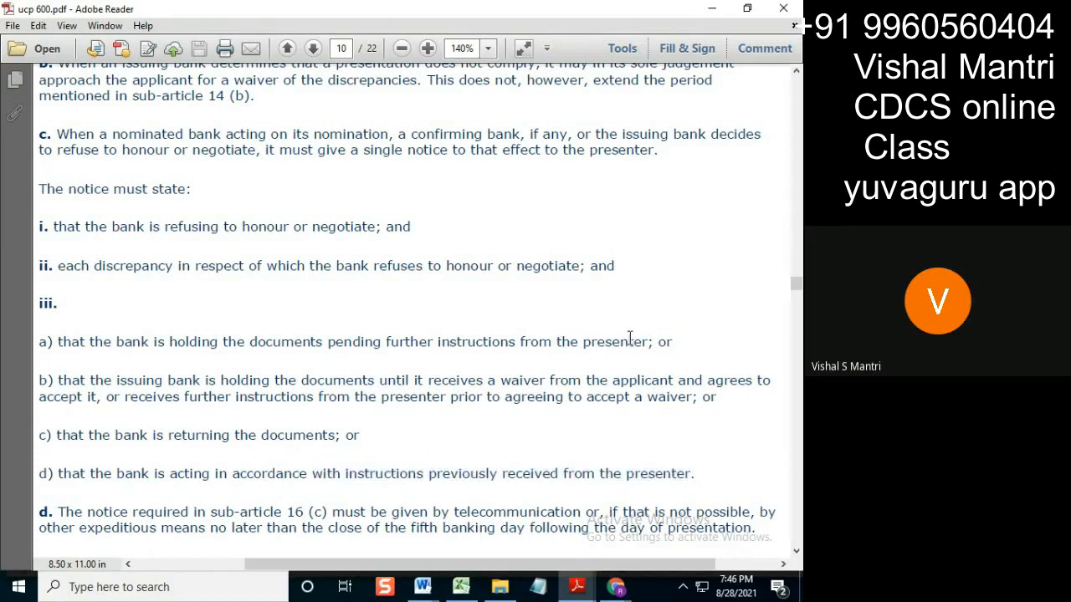